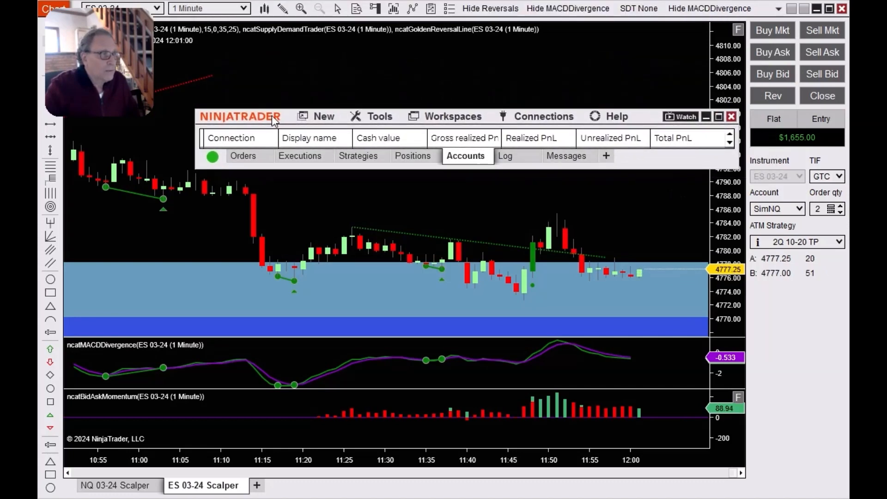
# Show the Control Center's New menu listing SuperDOM (Static) and SuperDOM (Dynamic)
pyautogui.click(323, 116)
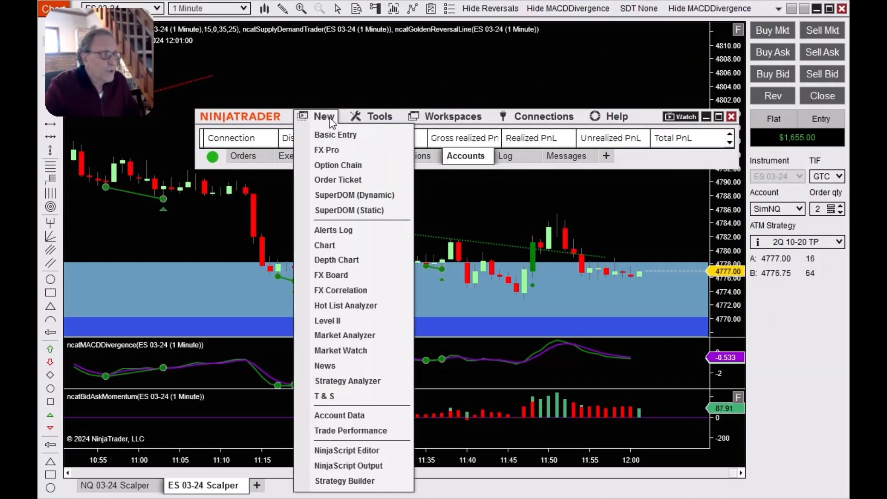
pyautogui.moveTo(354, 195)
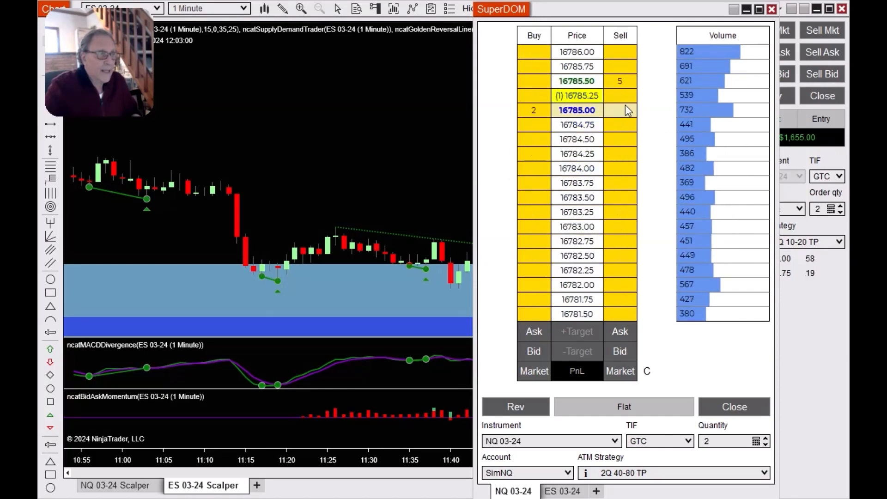
pyautogui.rightClick(626, 110)
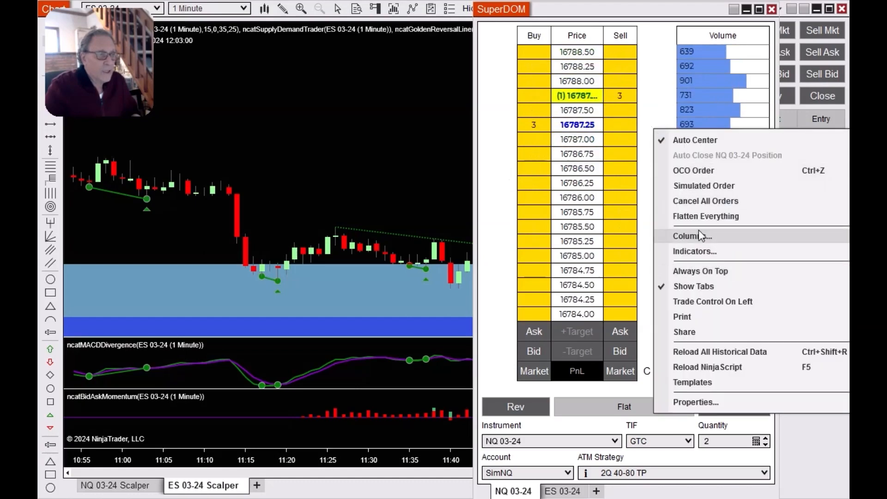
pyautogui.click(691, 236)
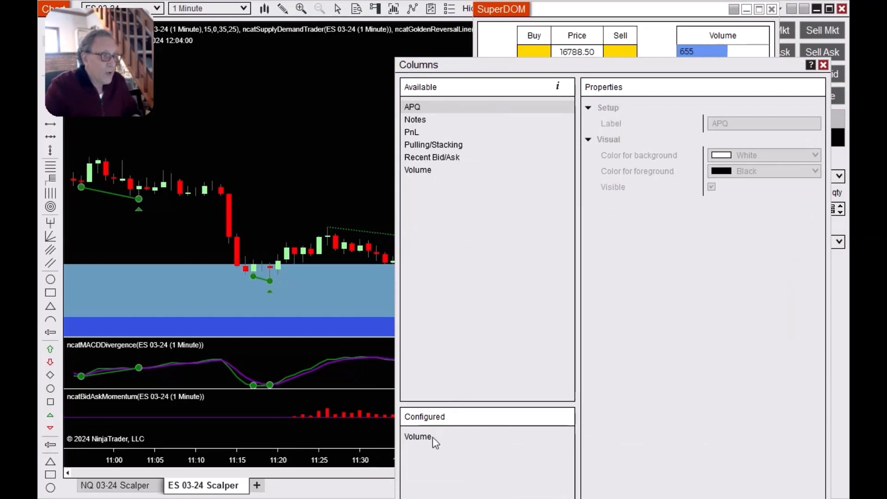
pyautogui.click(418, 436)
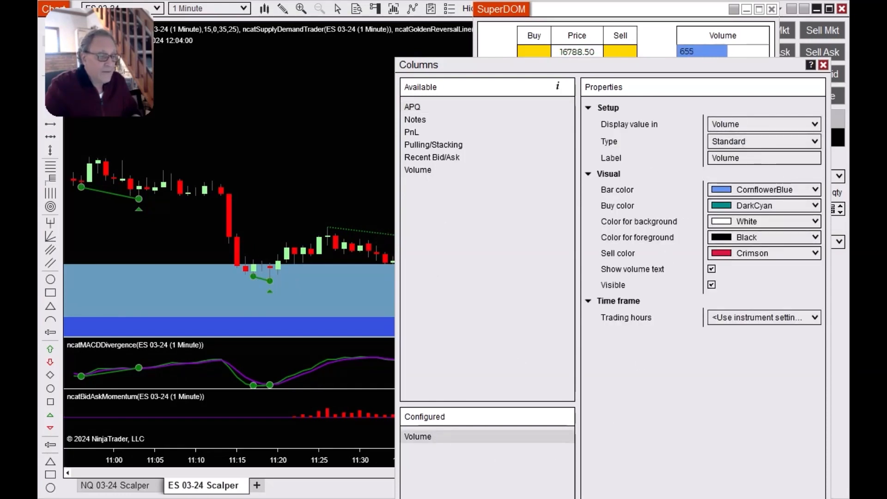
pyautogui.click(823, 65)
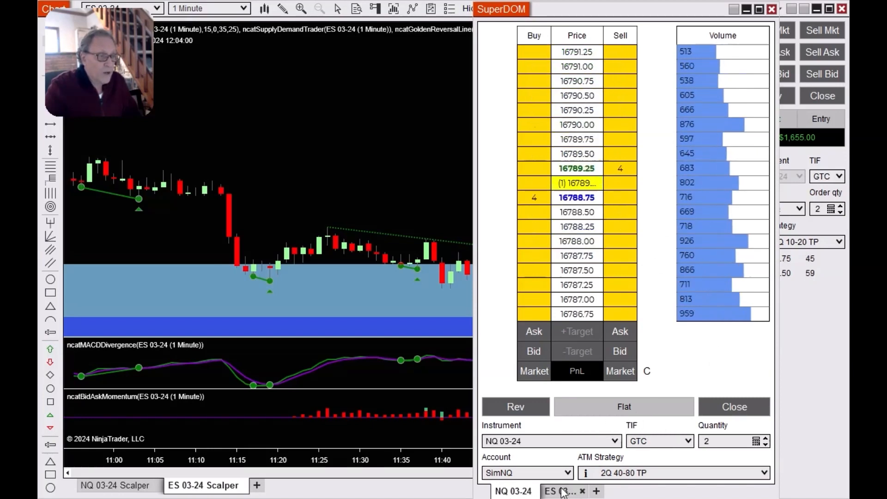
pyautogui.click(561, 491)
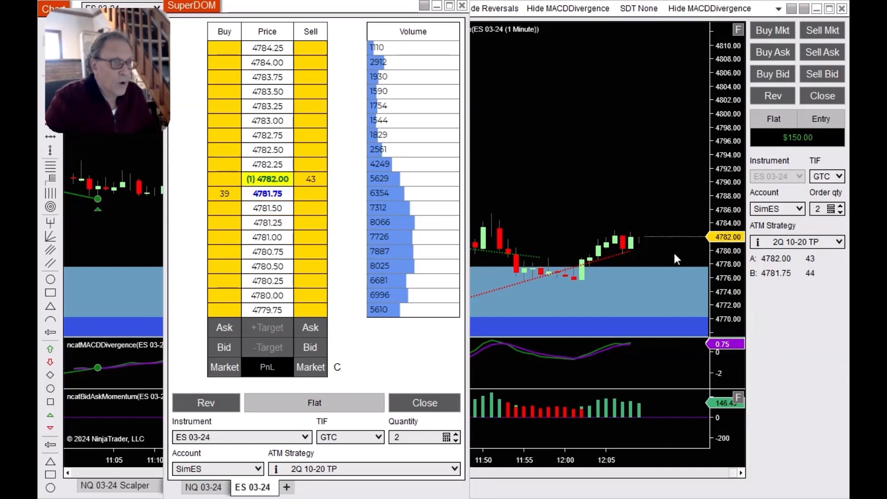
pyautogui.moveTo(610, 309)
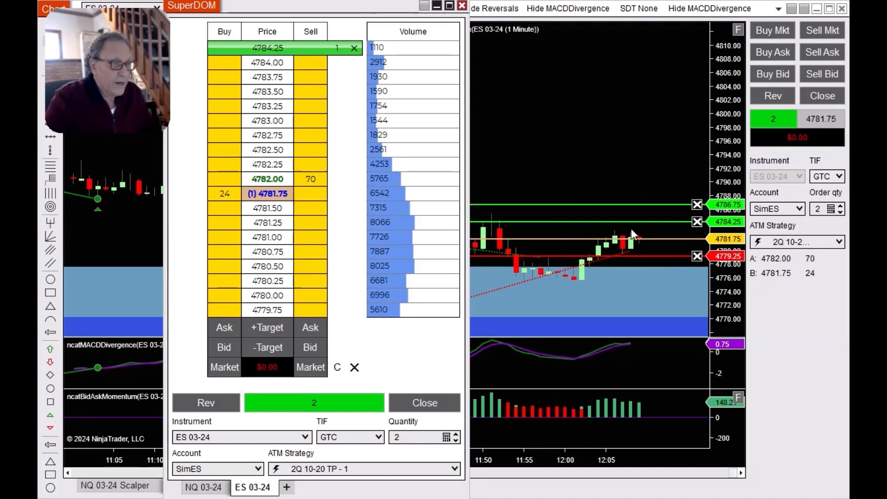
# Buy 2 ES contracts at the 4781.50 bid using the 2Q 10-20 TP ATM strategy
pyautogui.click(424, 402)
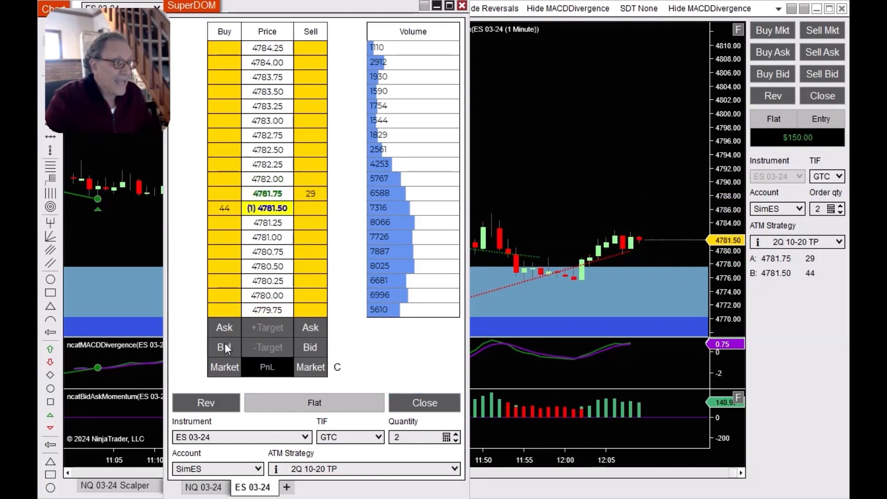
pyautogui.click(224, 347)
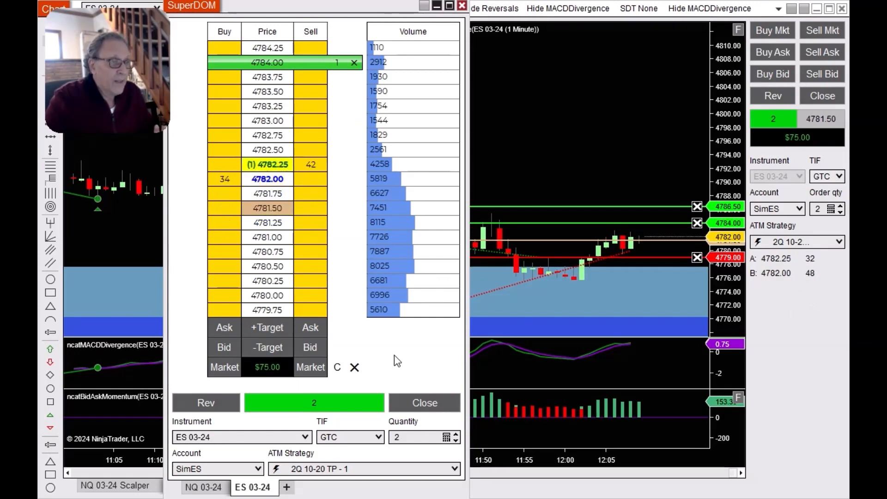
# Close the long at a profit and move the 2-contract buy limit to a new price
pyautogui.click(424, 402)
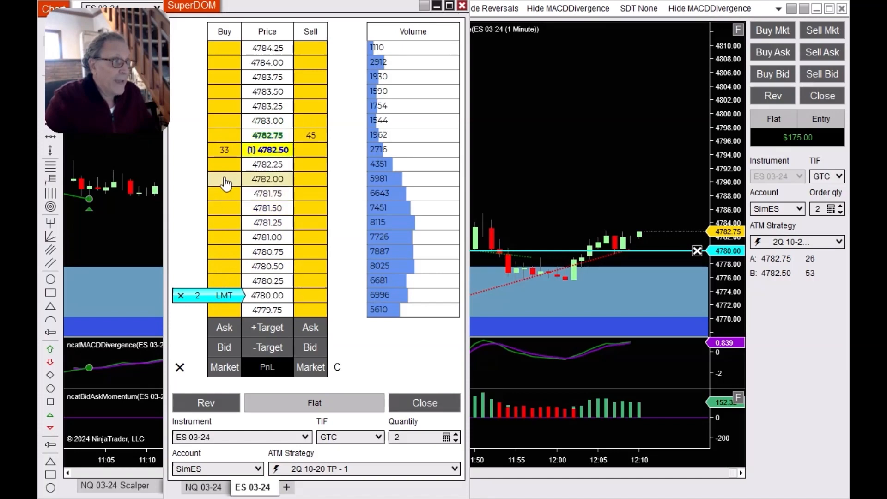
pyautogui.moveTo(224, 295); pyautogui.dragTo(224, 179)
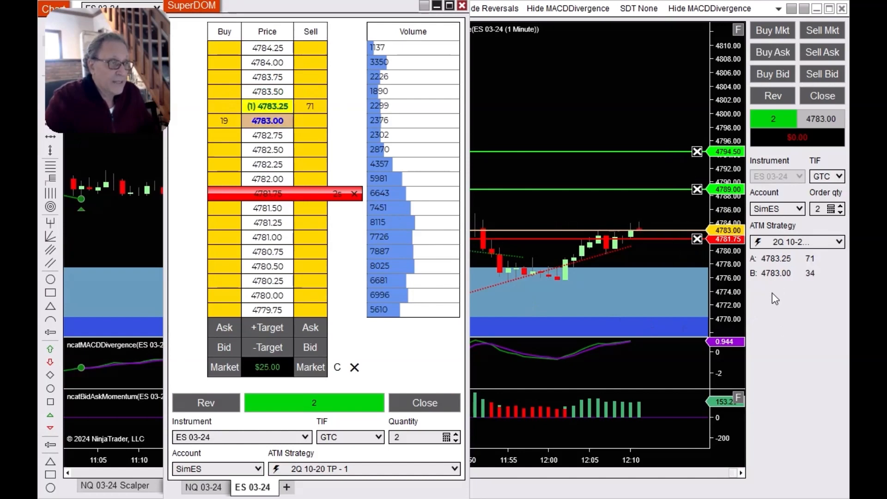
# Close the 4783.00 long and cancel its brackets, leaving $175.00 profit
pyautogui.click(424, 402)
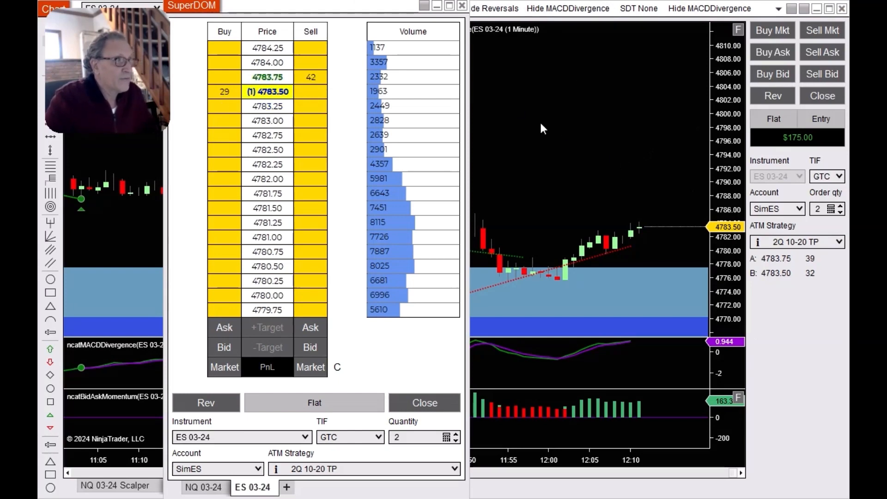
# Review the Prior day OHLC indicator settings on 1 Minute data from the right-click menu
pyautogui.rightClick(402, 339)
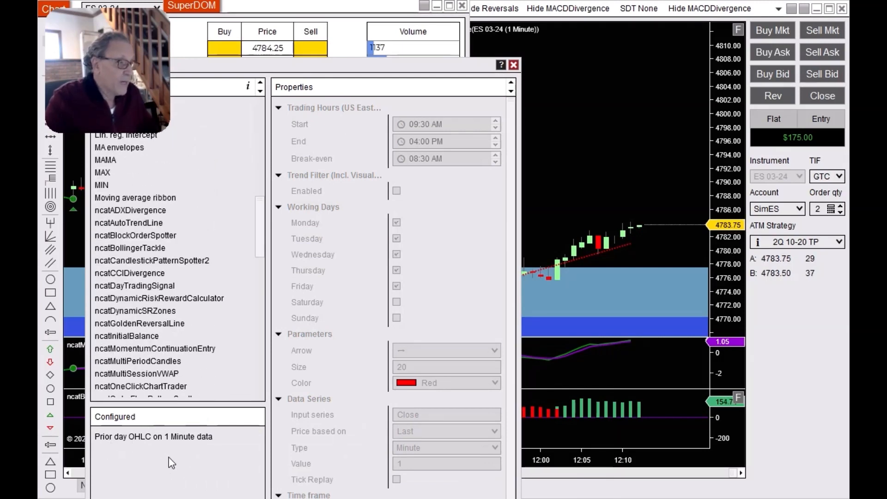
pyautogui.scroll(-3)
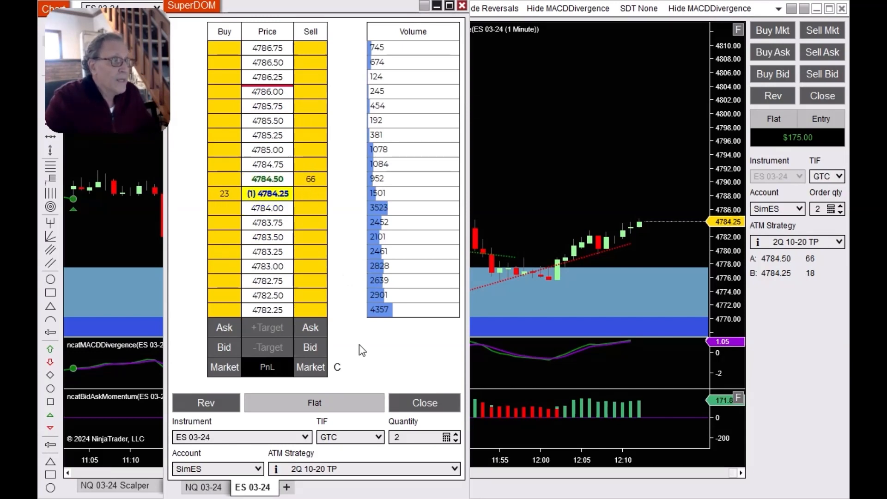
pyautogui.rightClick(362, 350)
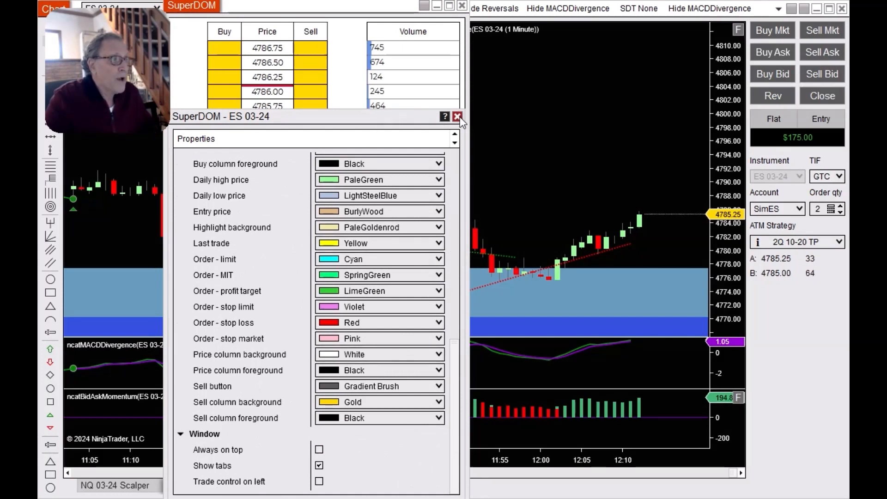
pyautogui.click(457, 116)
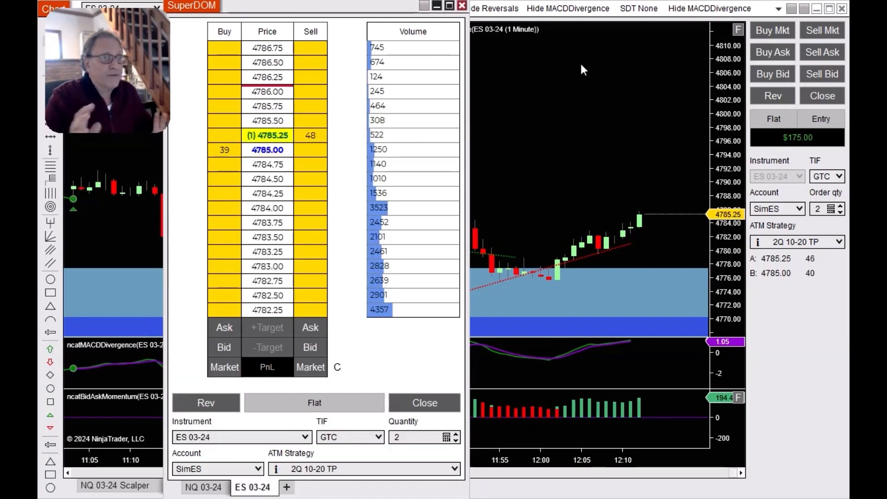